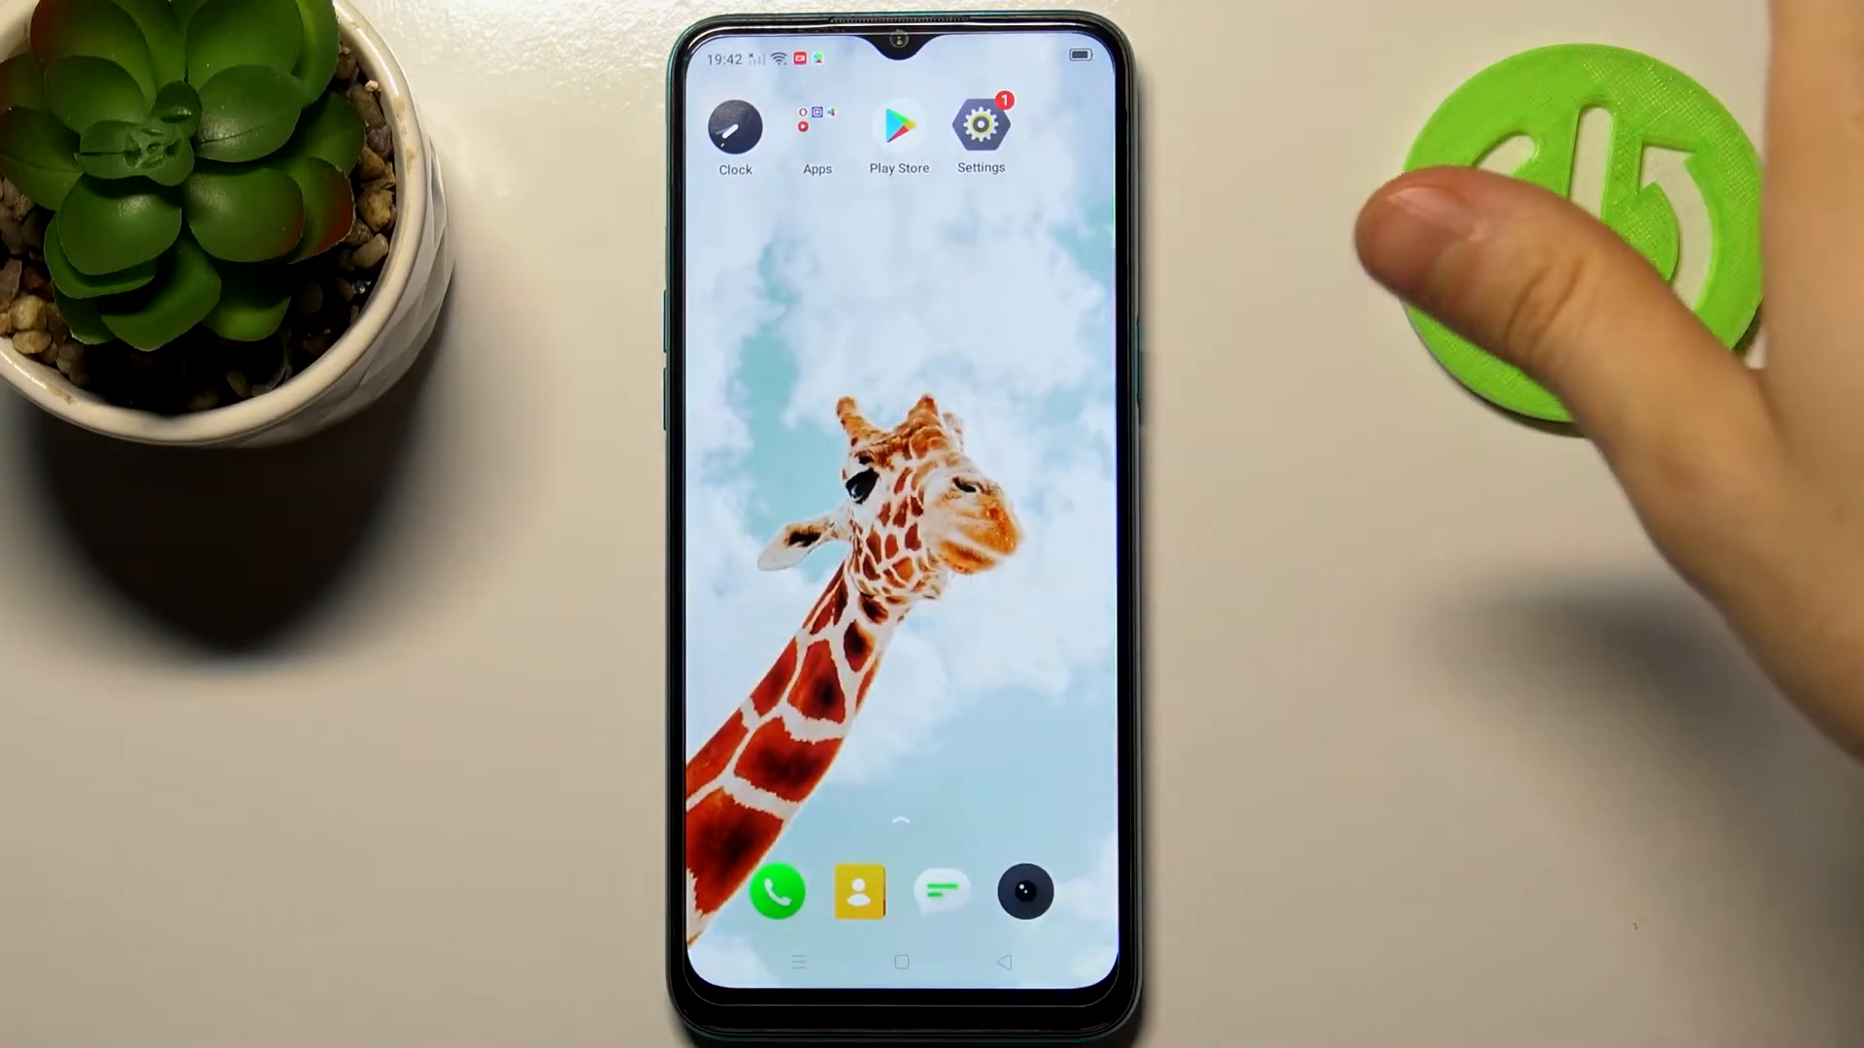
Open Contacts settings and go to Import/Export Contacts
click(979, 122)
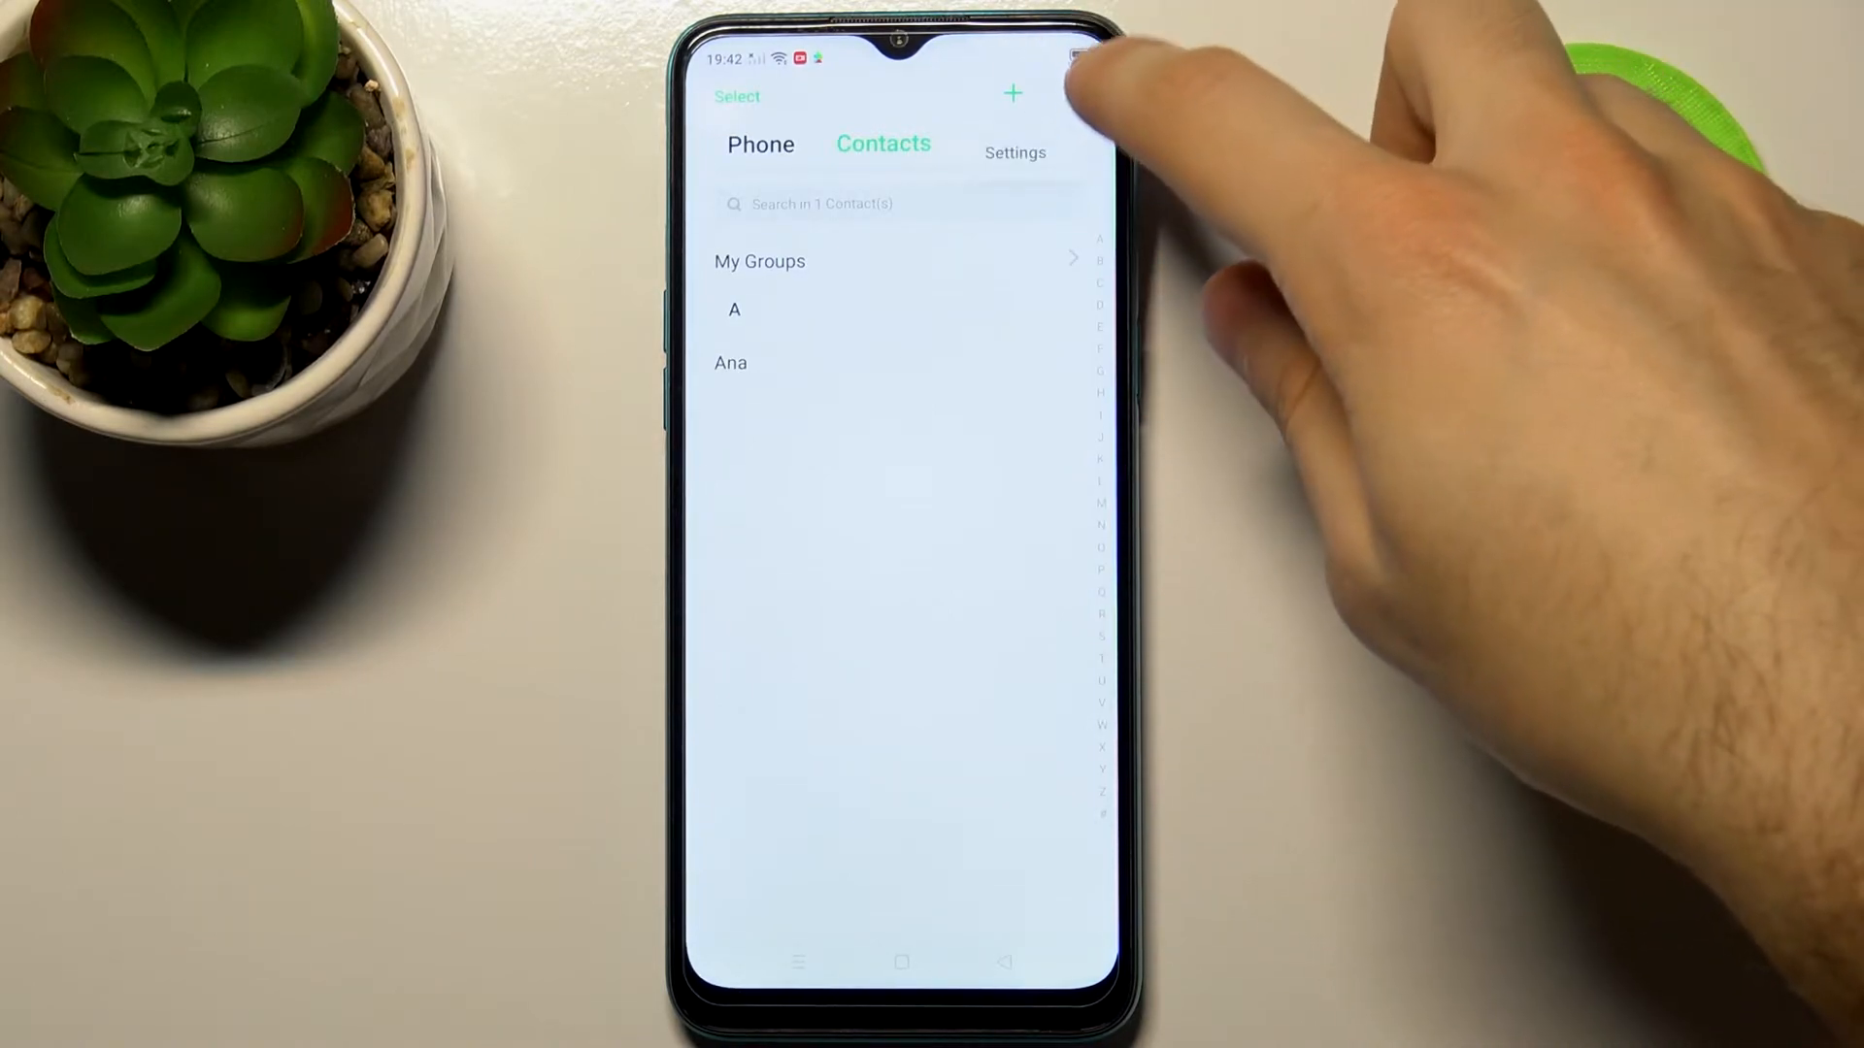
click(1013, 152)
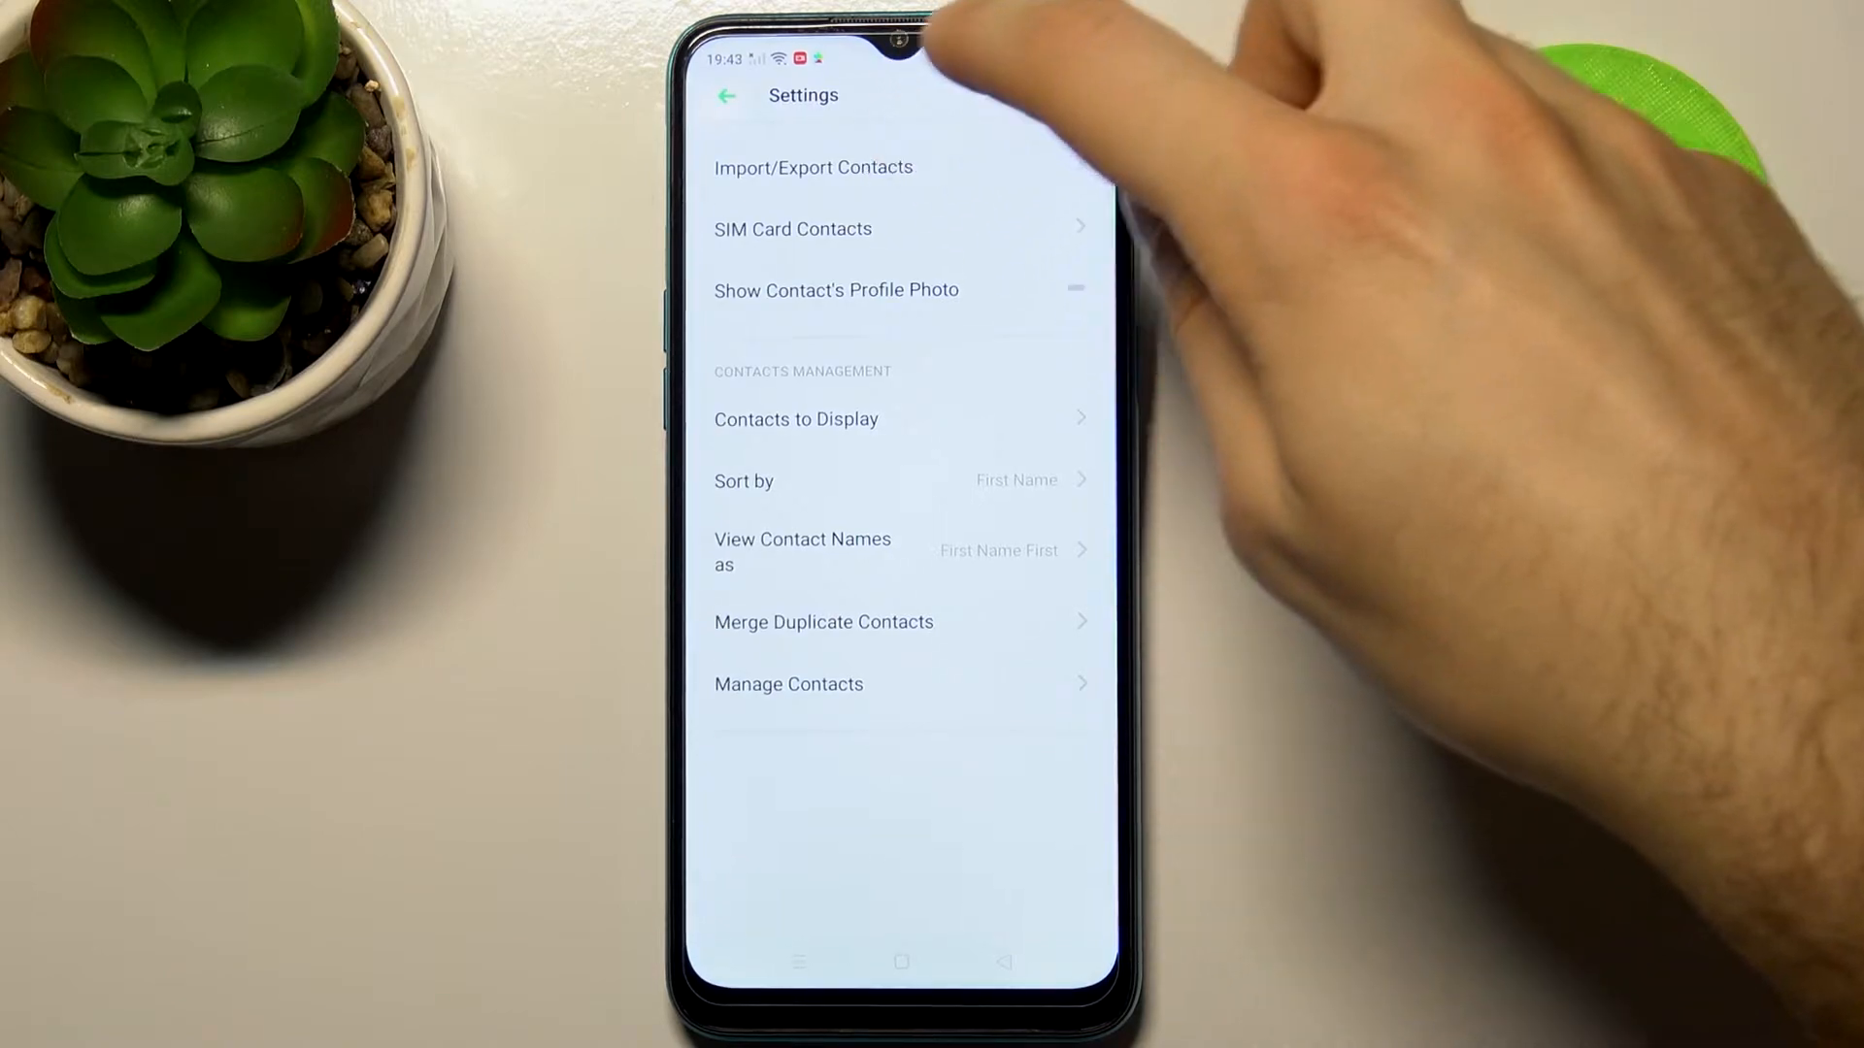
click(813, 166)
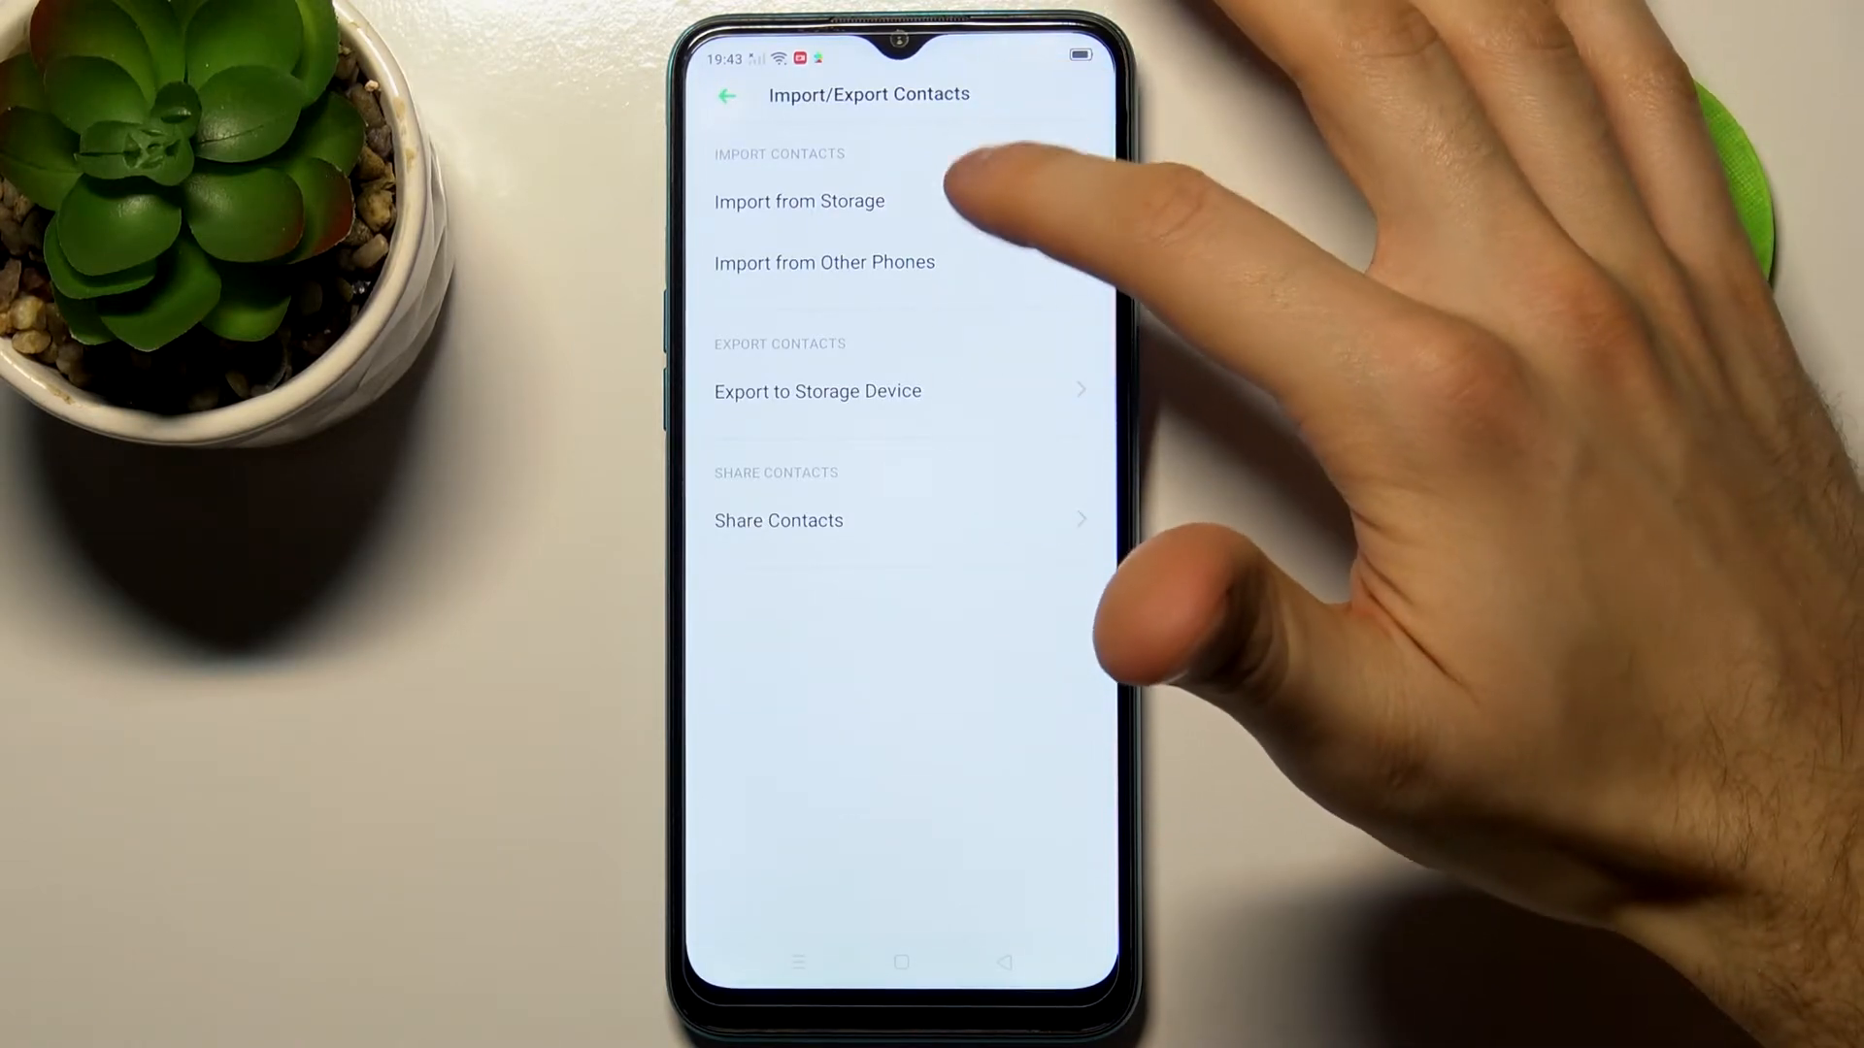
Import trace_OppoGallery.csv and trace_MediaProvider.csv from storage, then recheck the file list
click(798, 201)
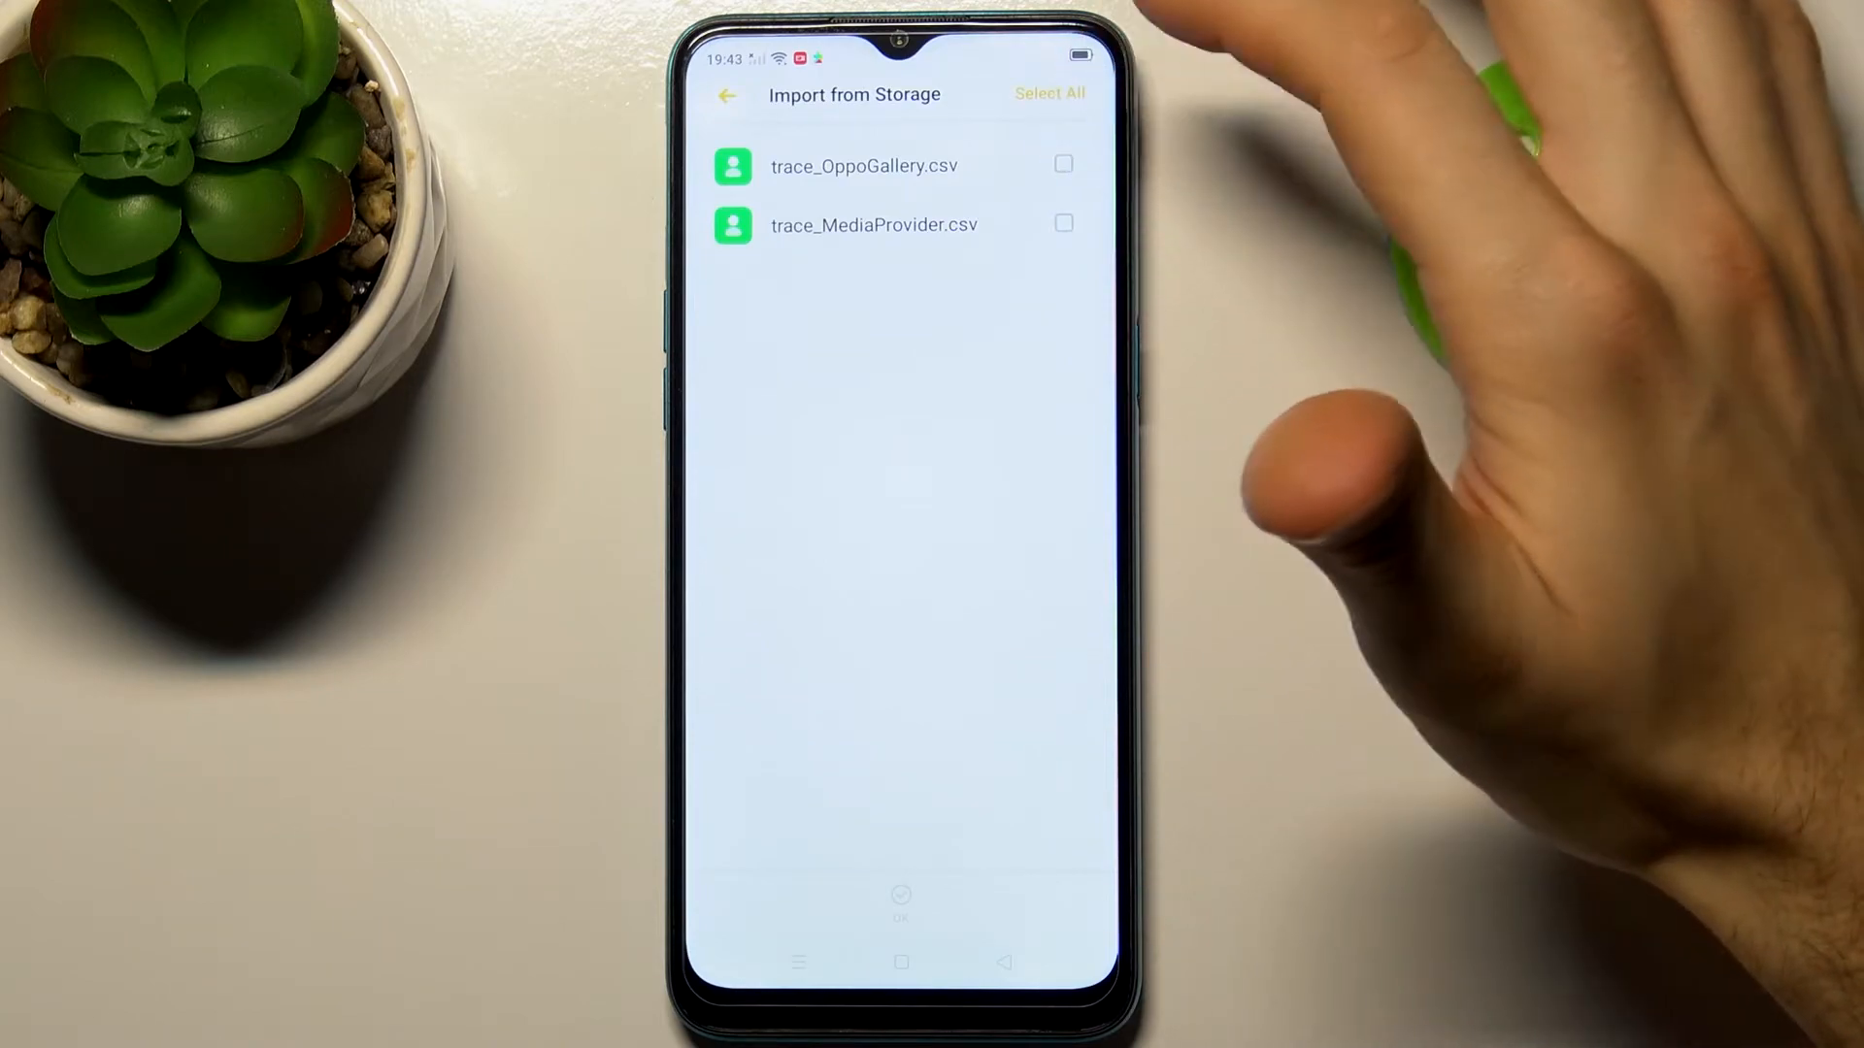
click(1048, 93)
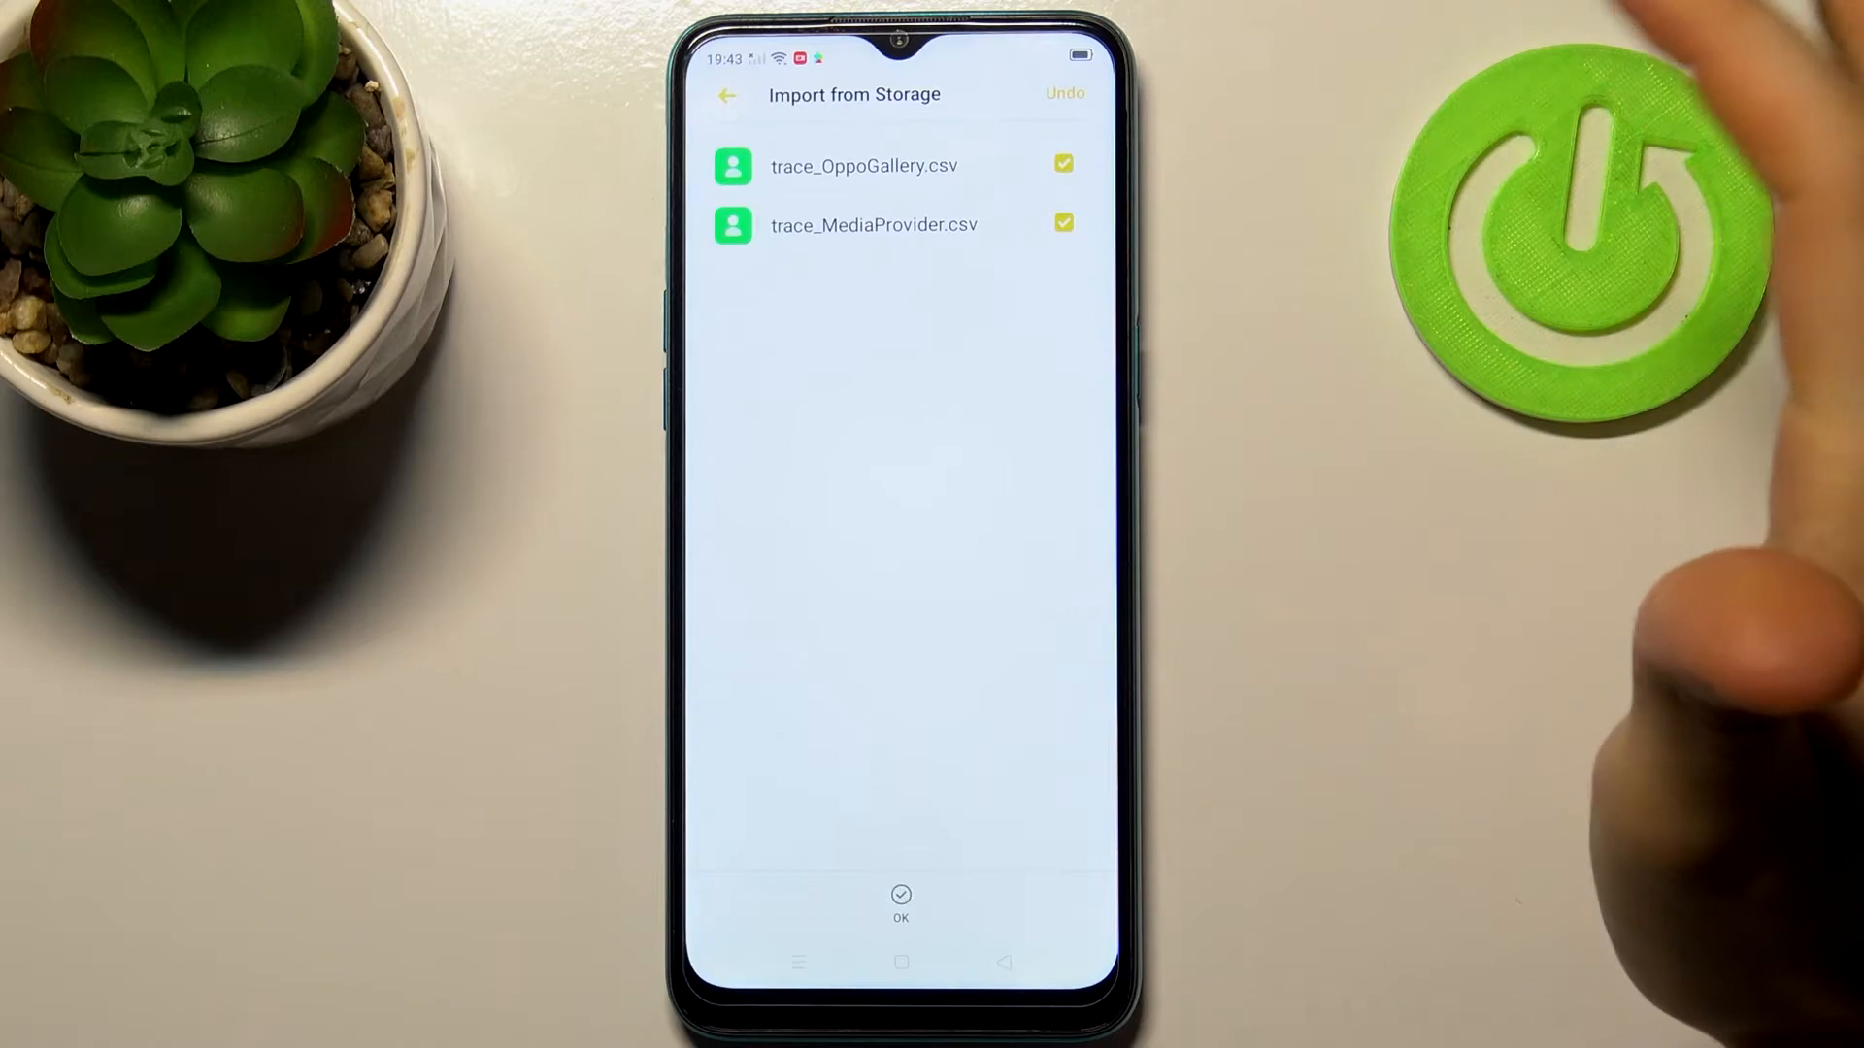
click(899, 904)
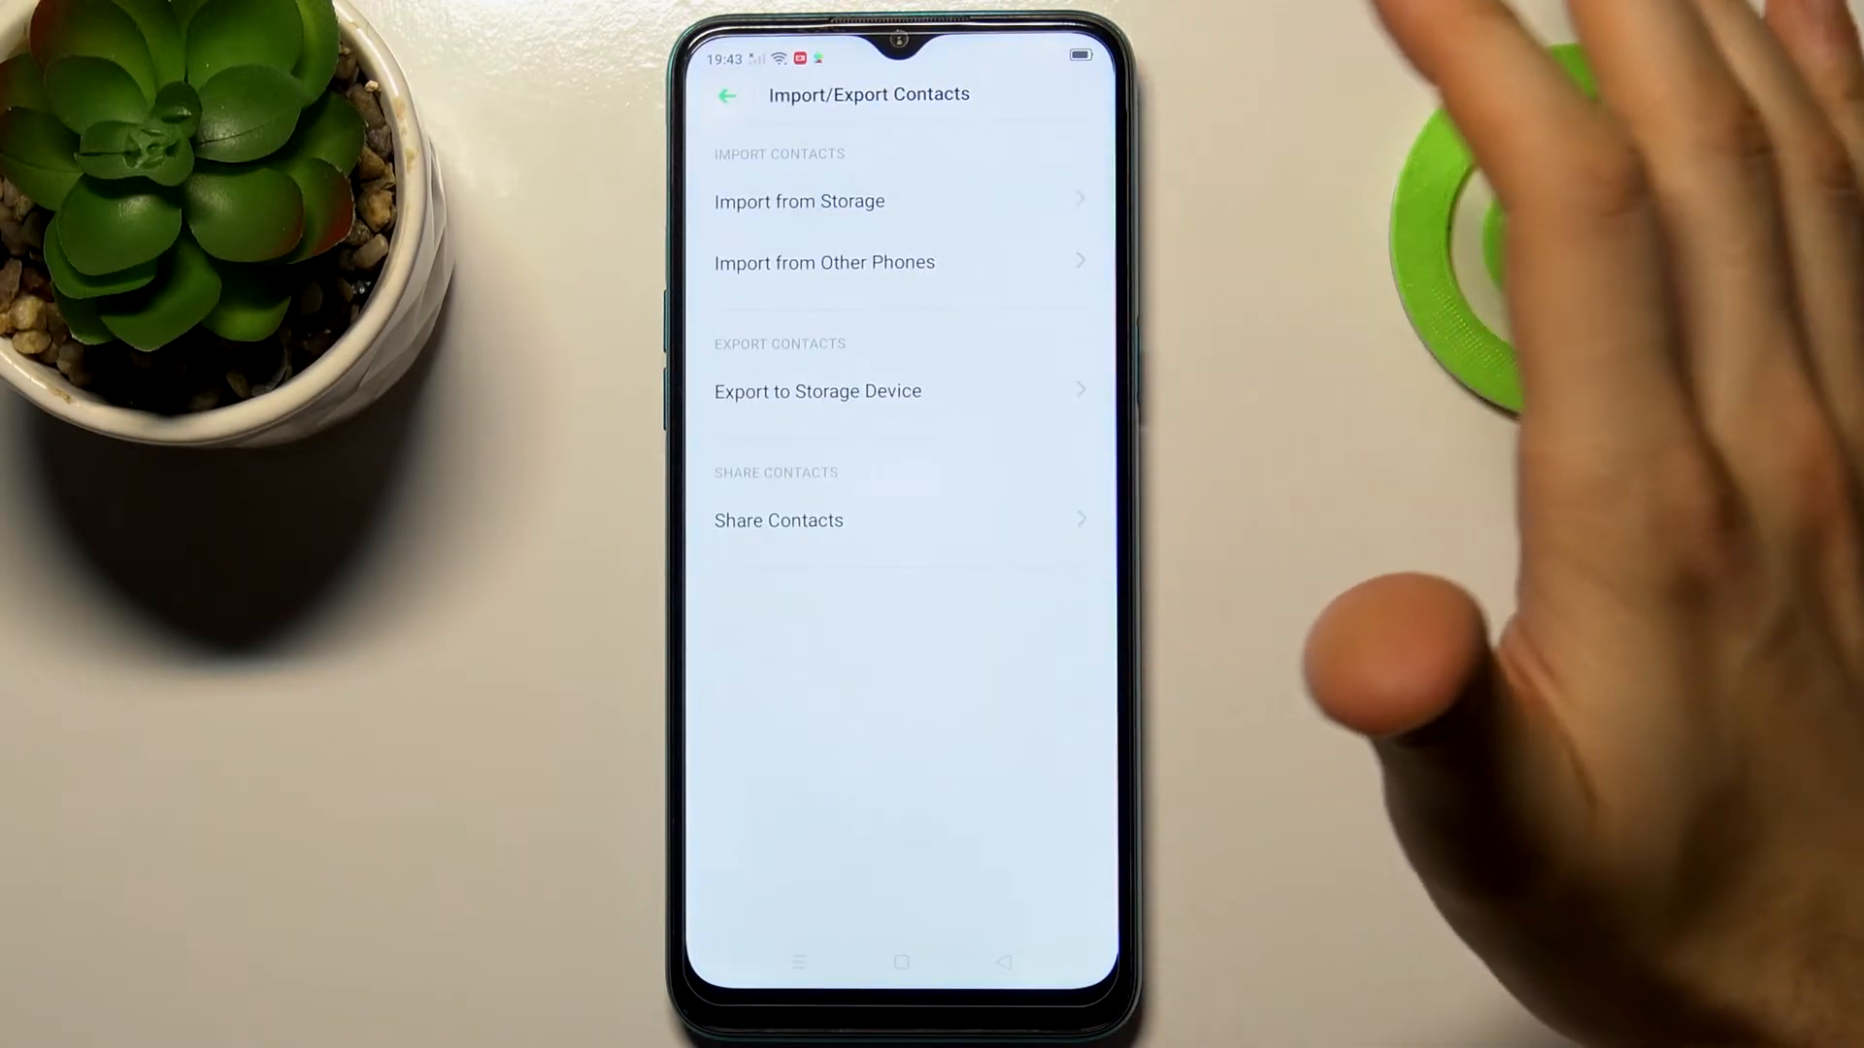
click(798, 201)
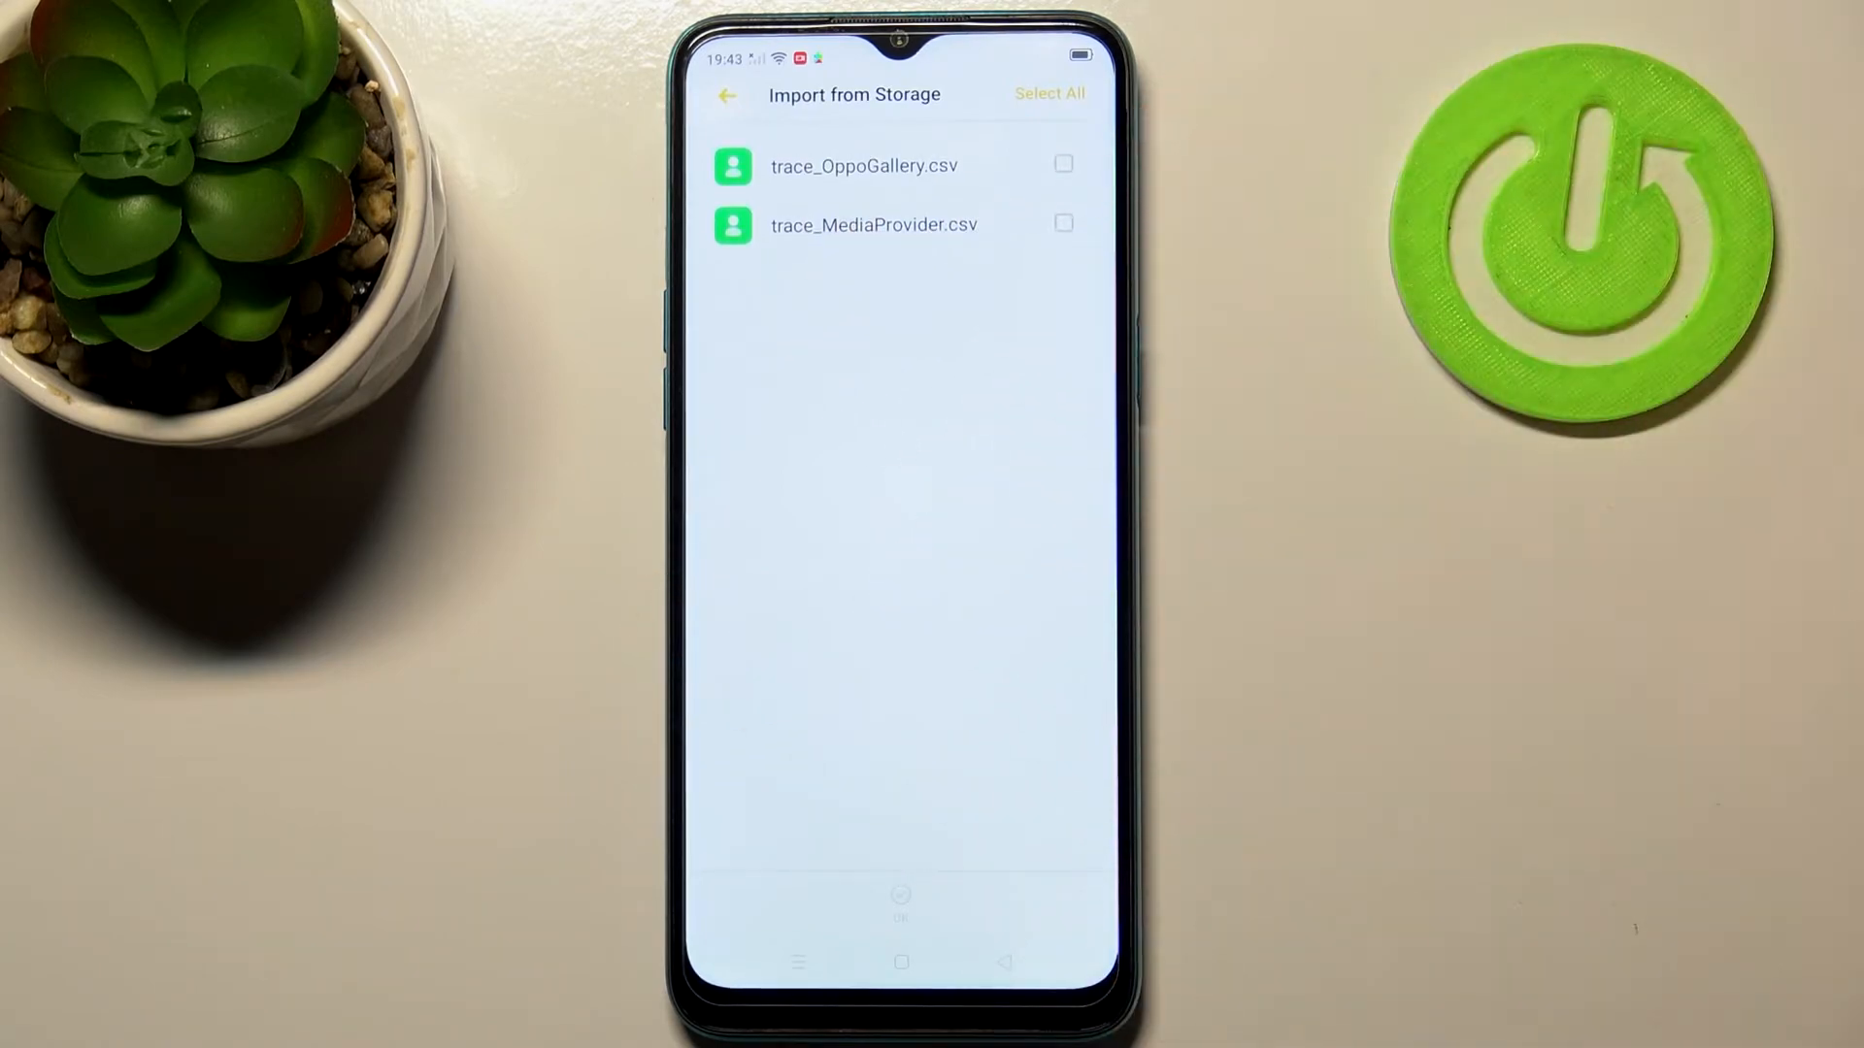
click(726, 95)
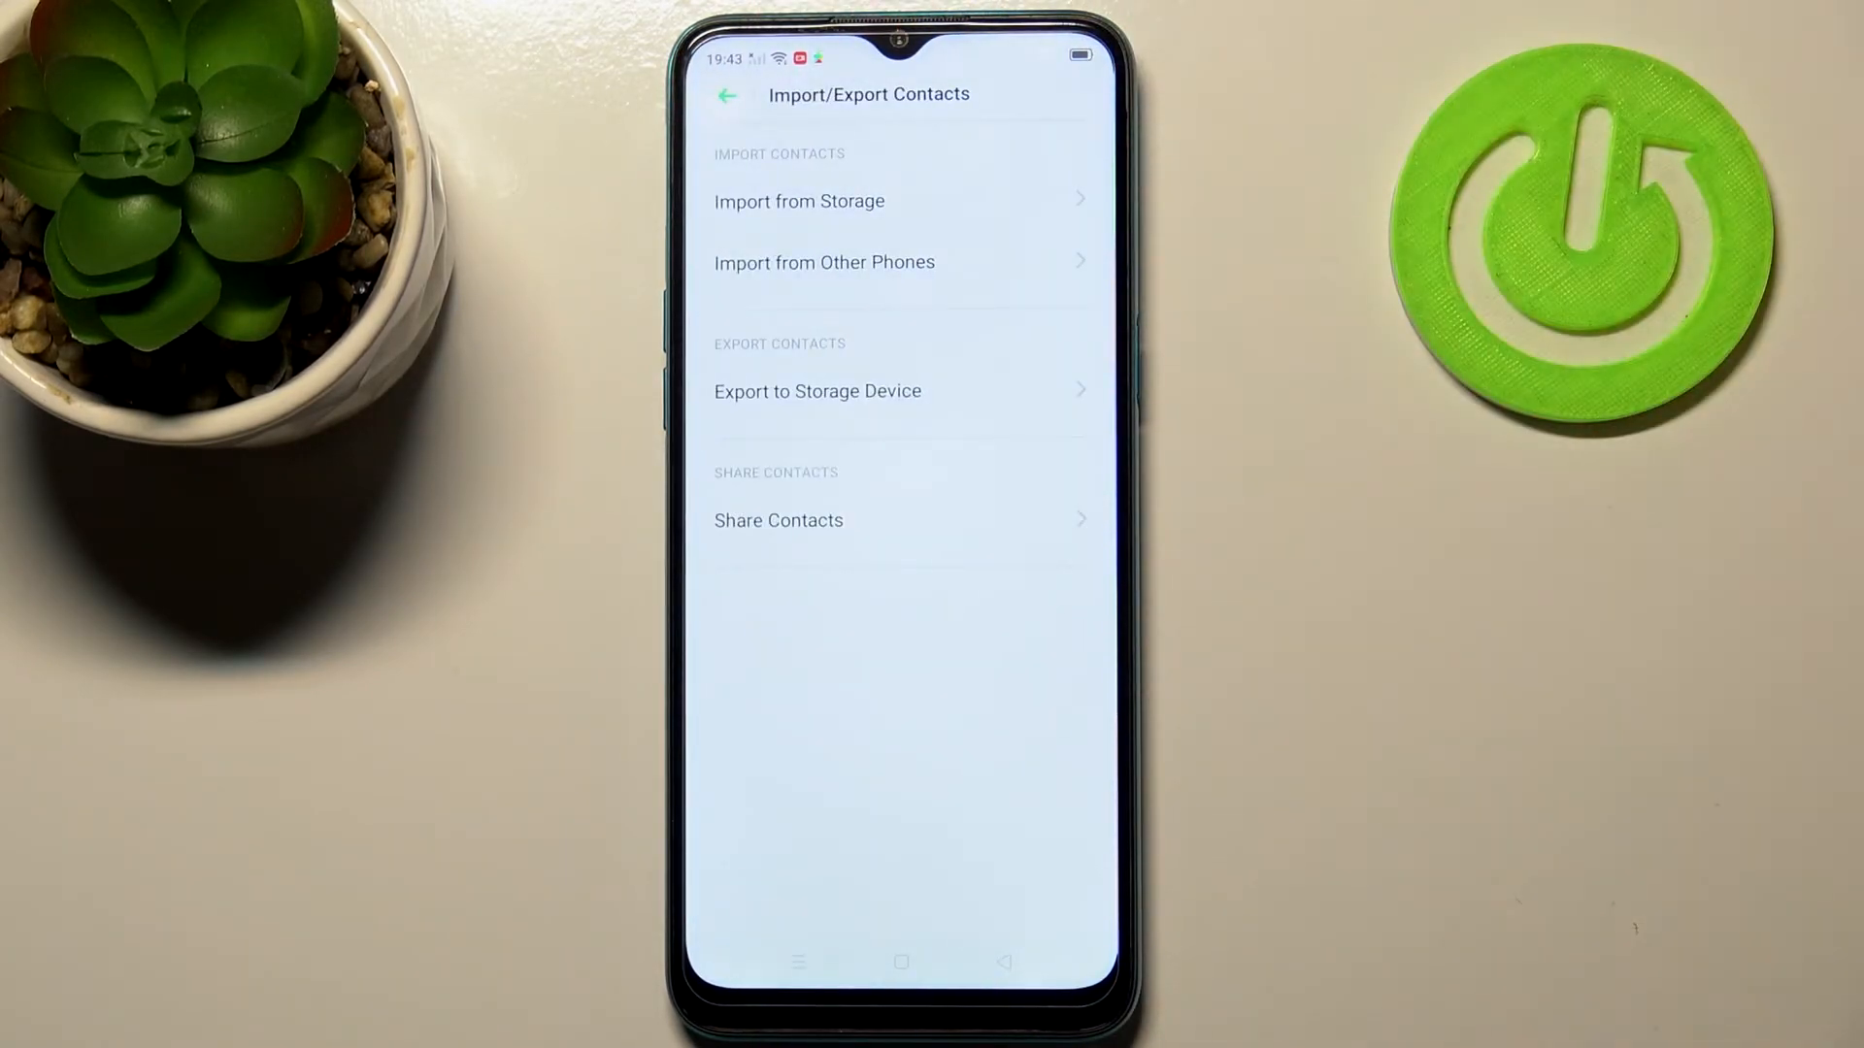